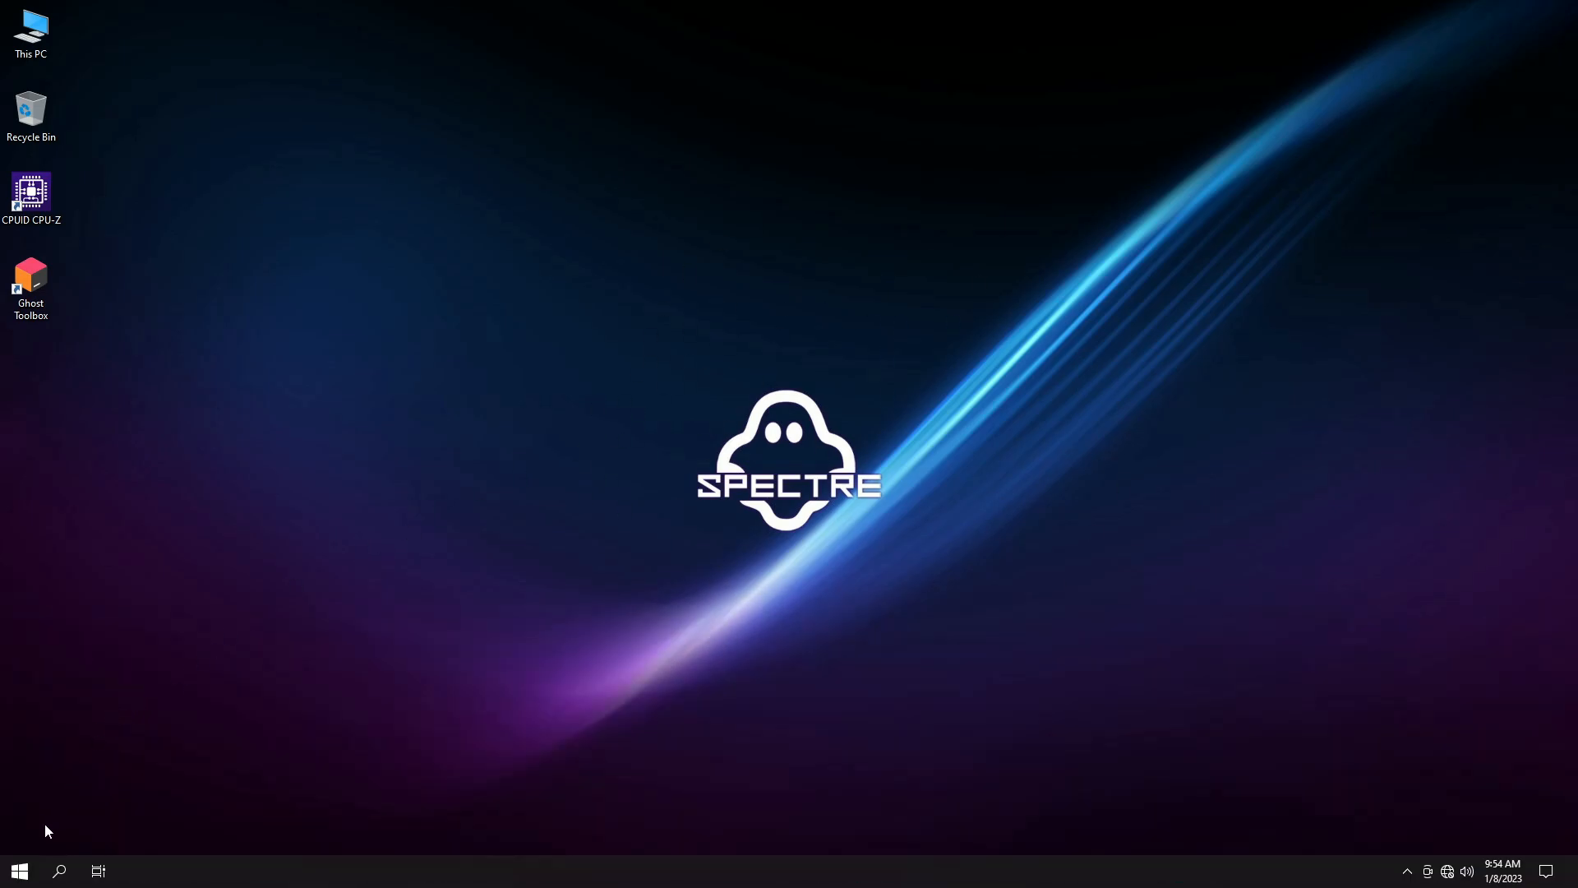
Check the CPU performance statistics in Task Manager.
left_click(18, 870)
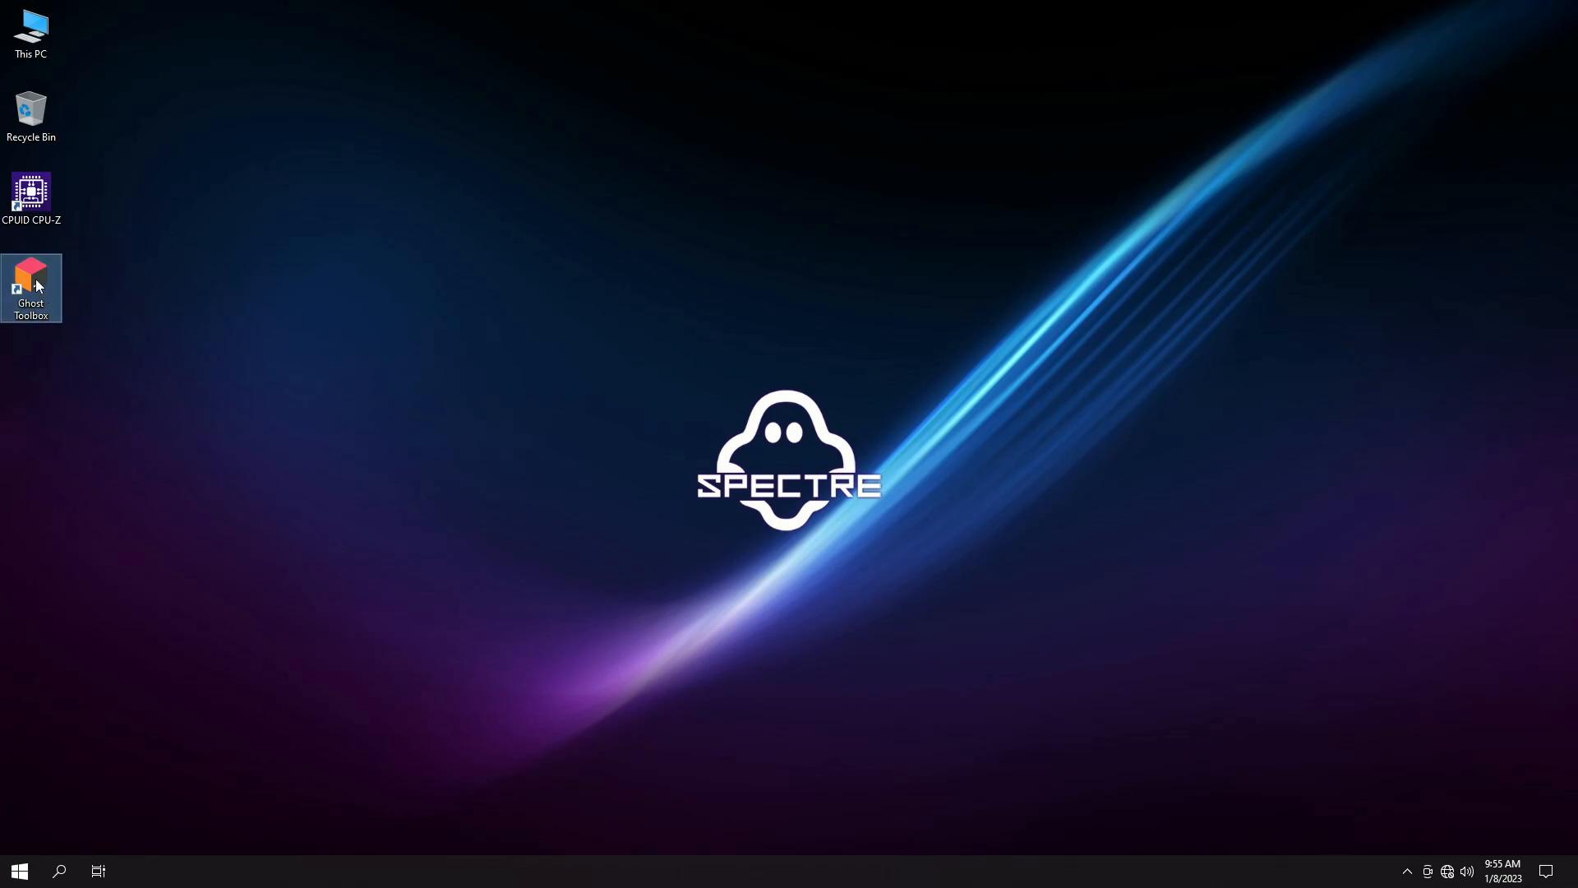
mouse_move(31, 282)
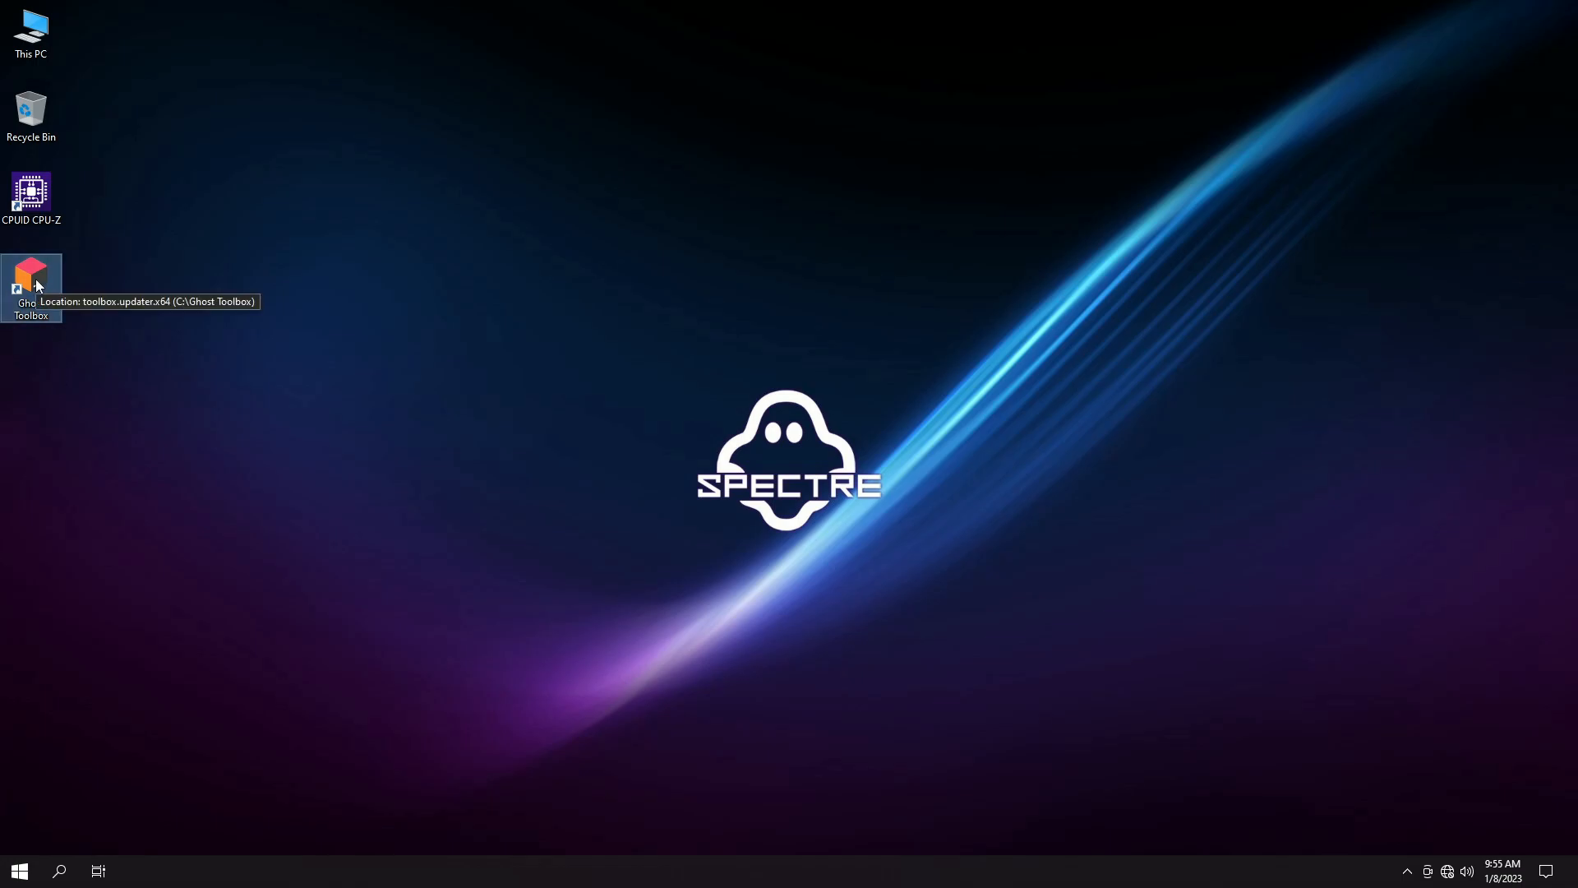
double_click(31, 282)
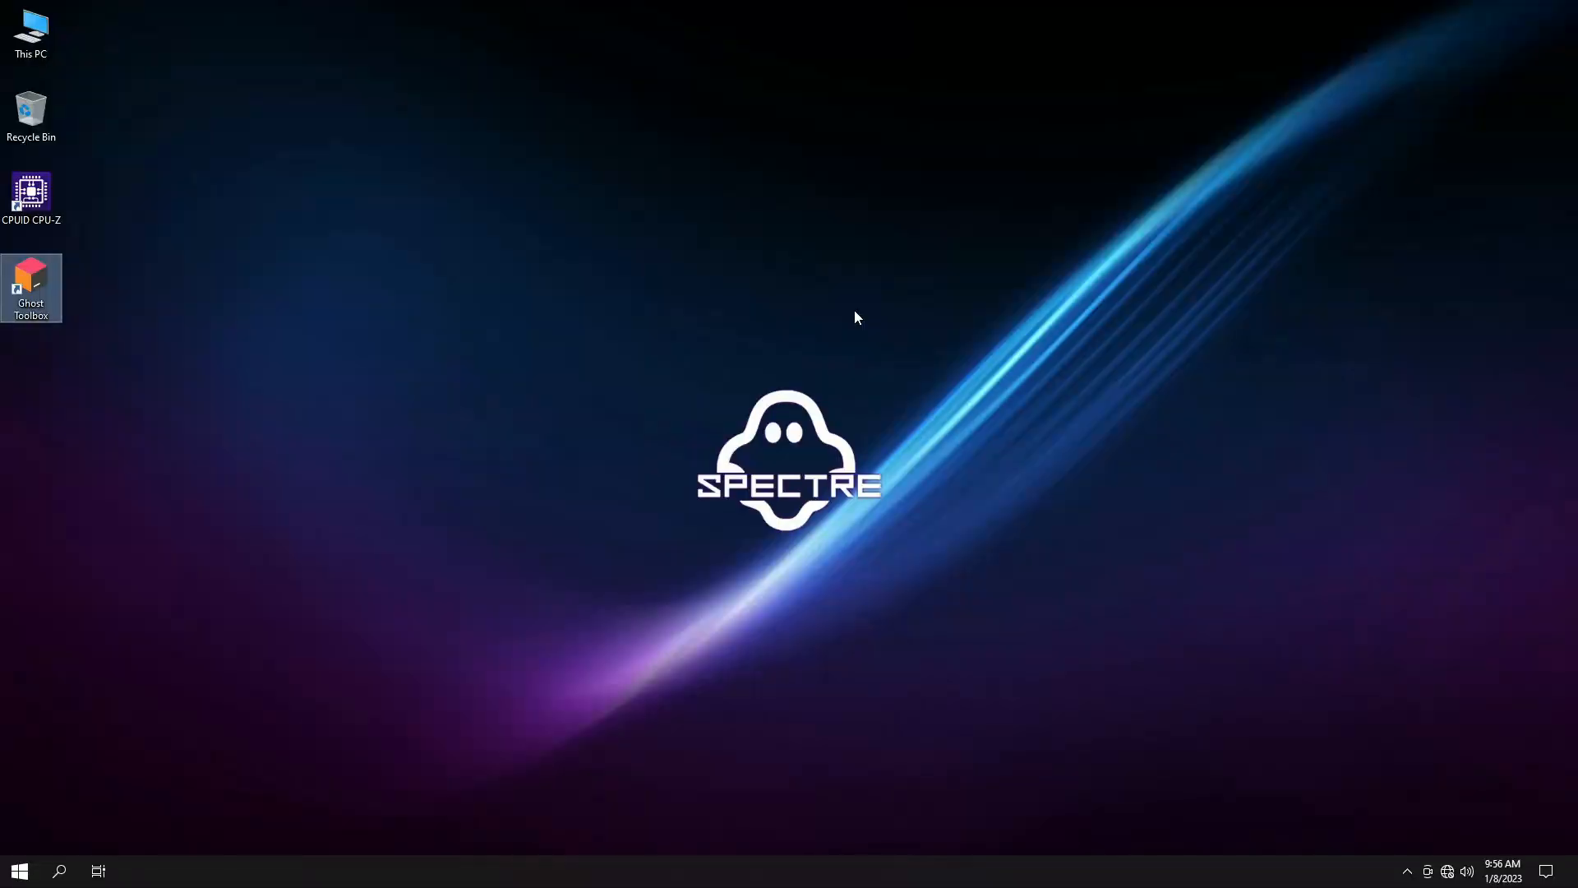
mouse_move(33, 848)
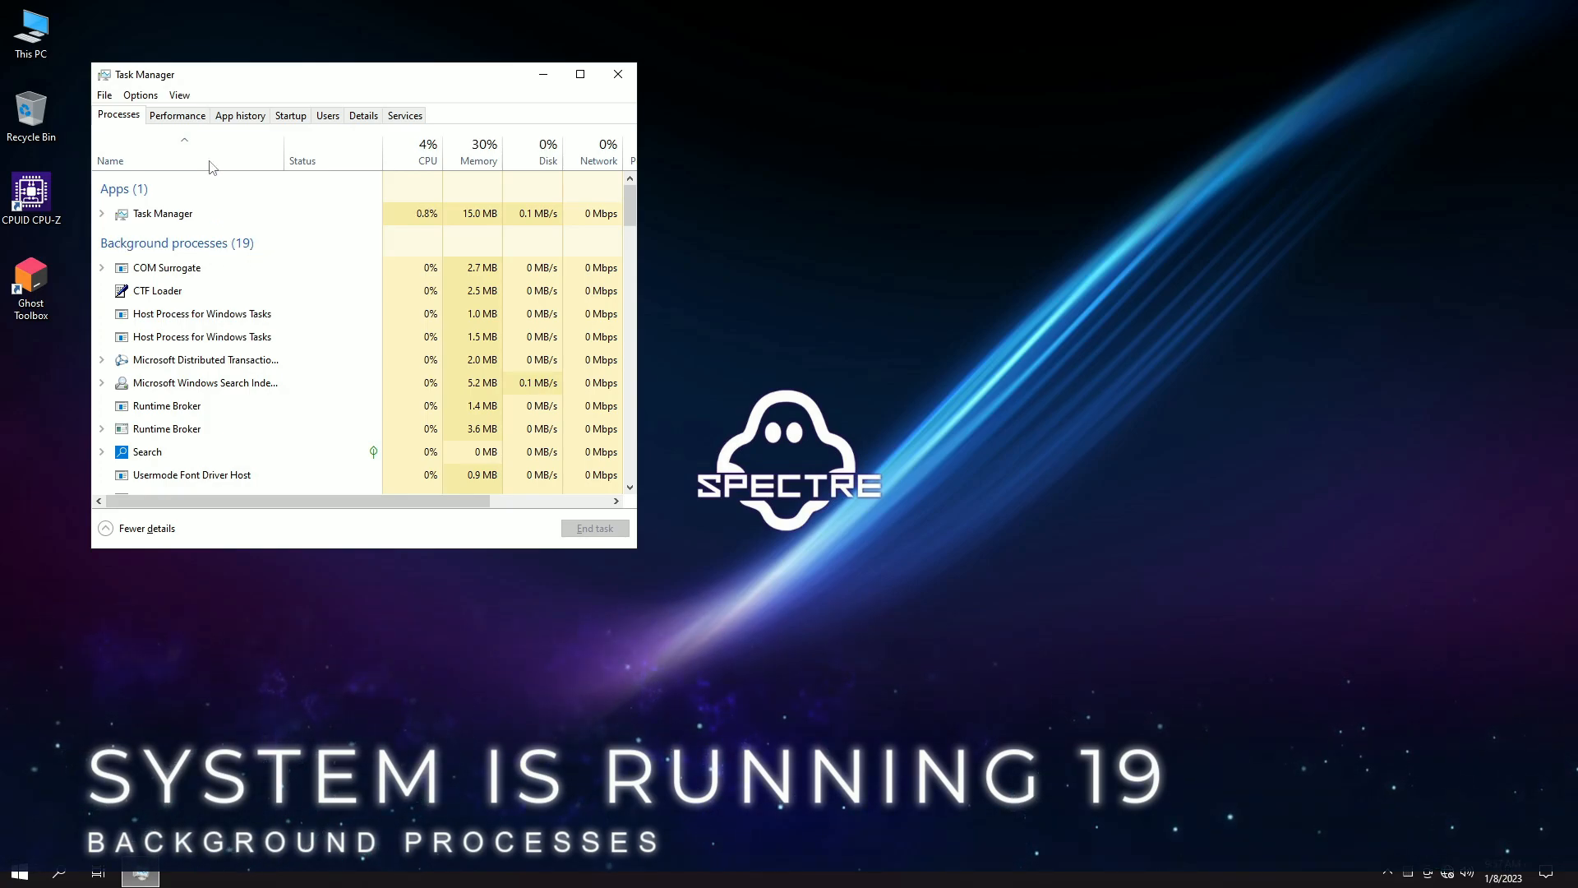
left_click(178, 115)
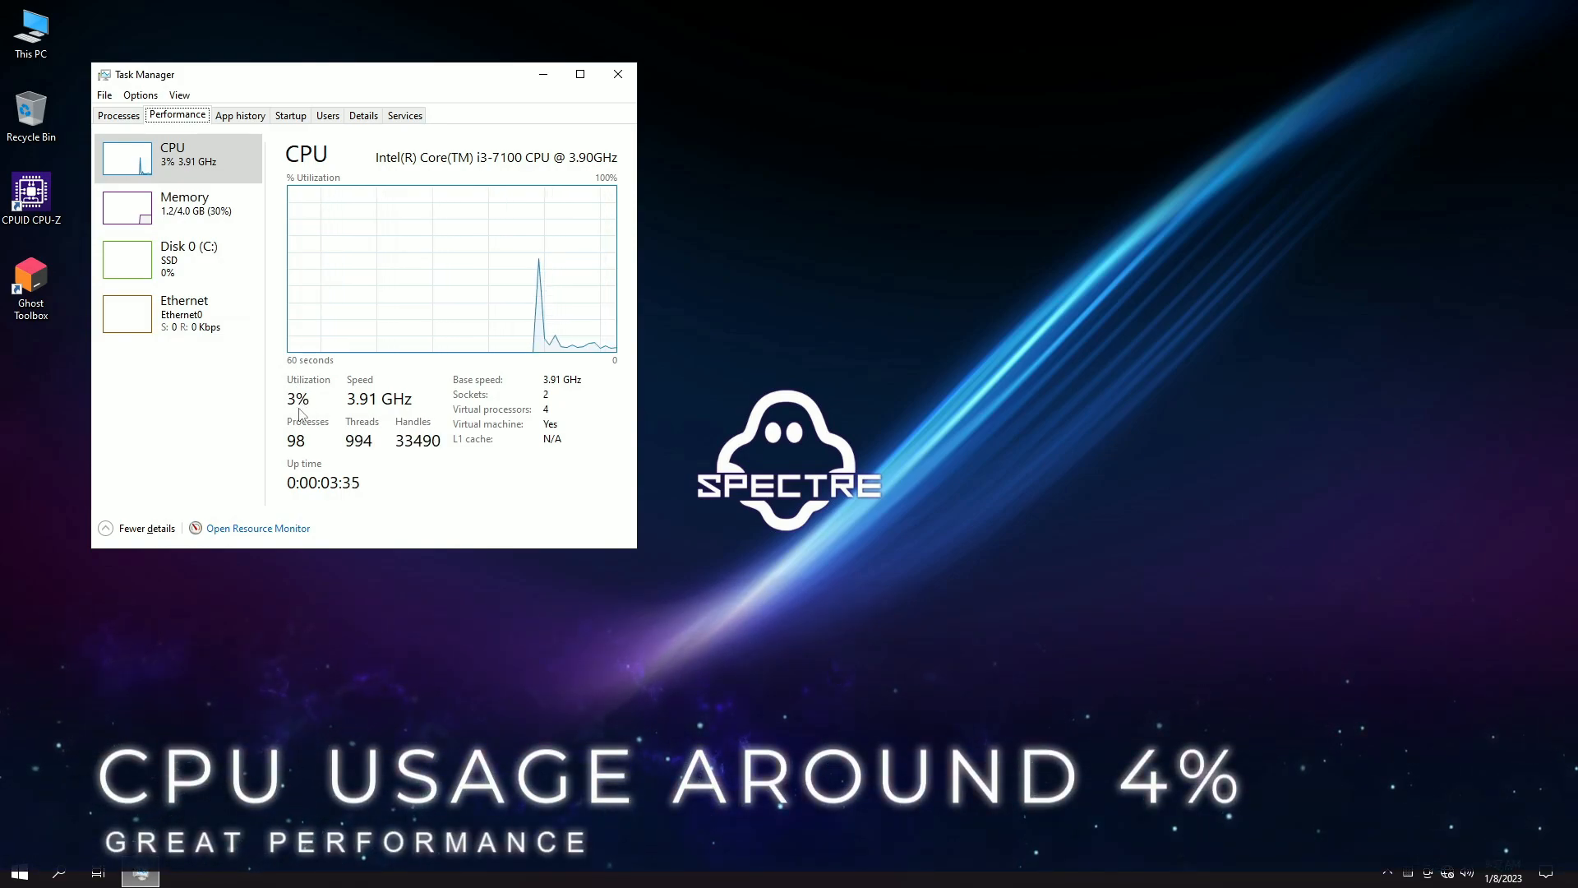
left_click(184, 203)
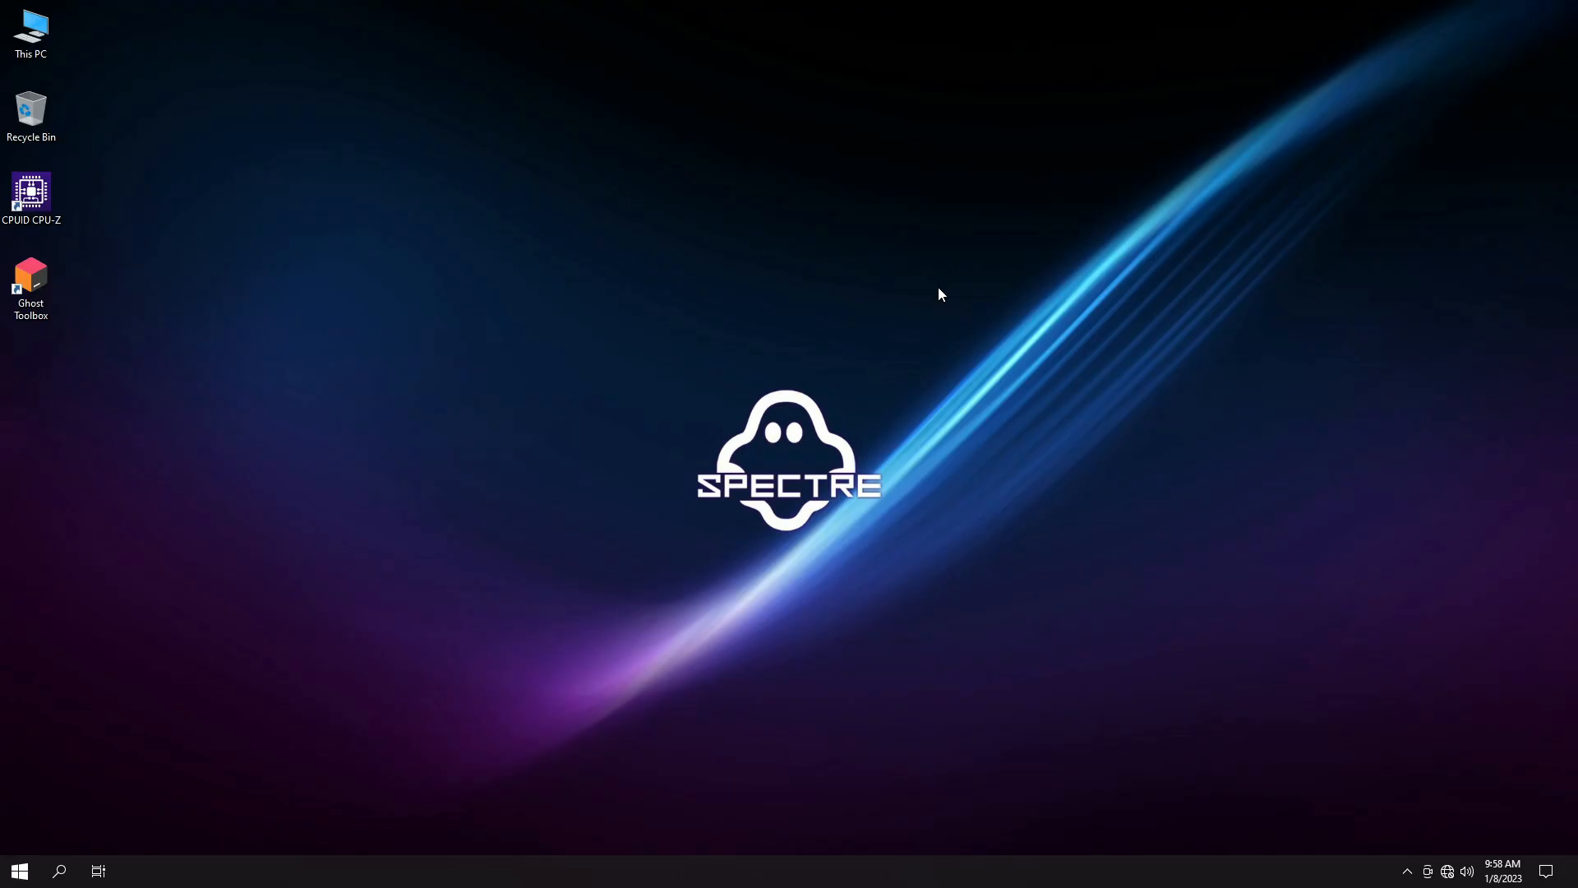
Open This PC to show Local Disk (C:) with 52.6 GB free of 59.3 GB.
left_click(31, 30)
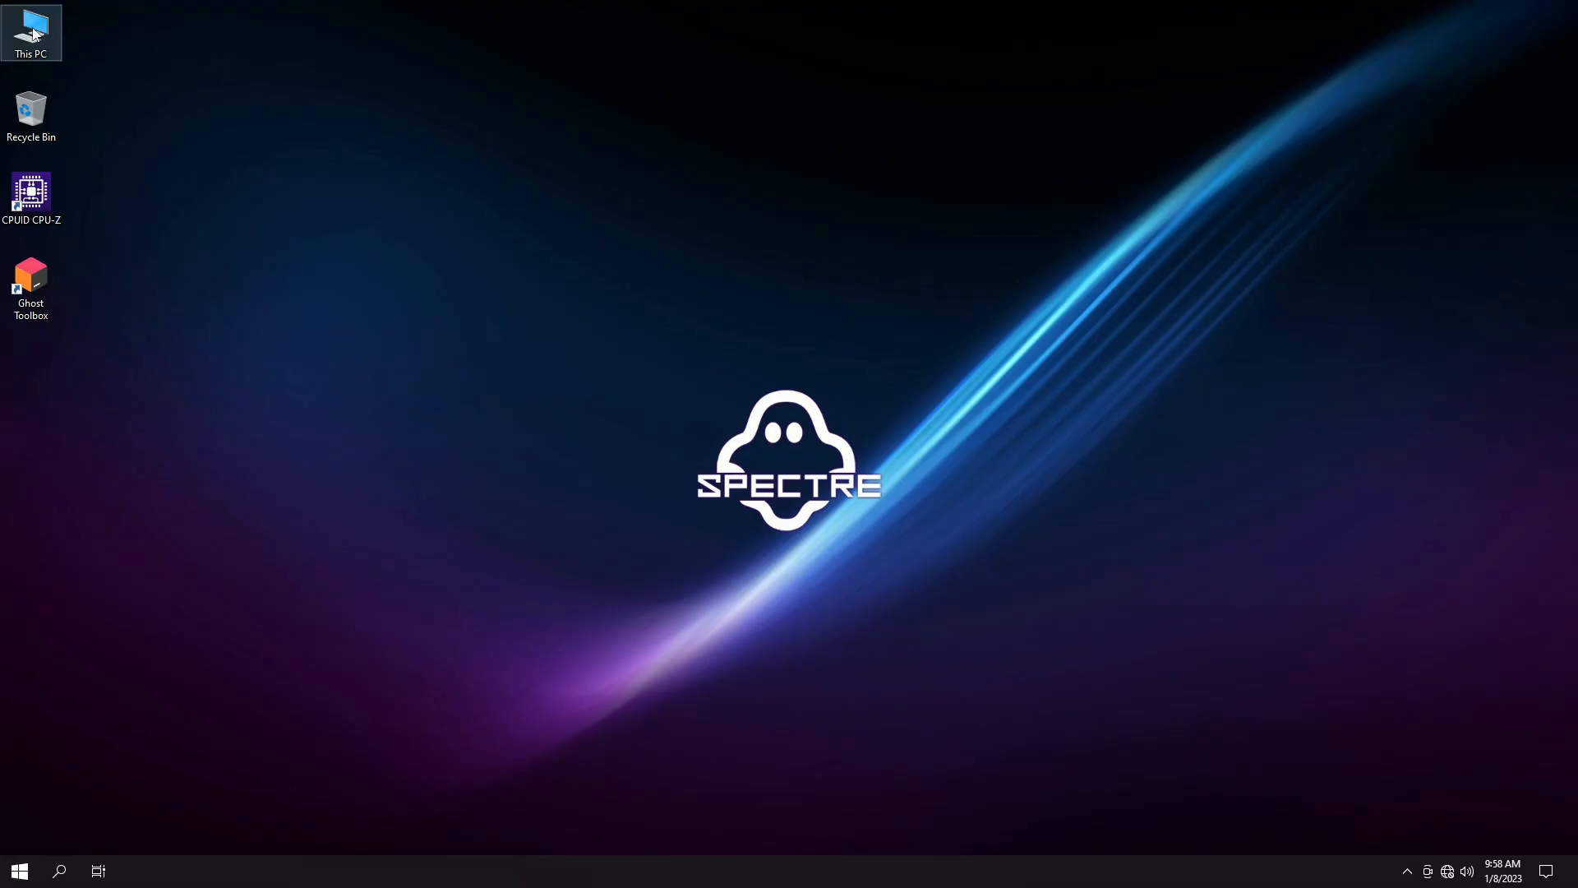
double_click(31, 26)
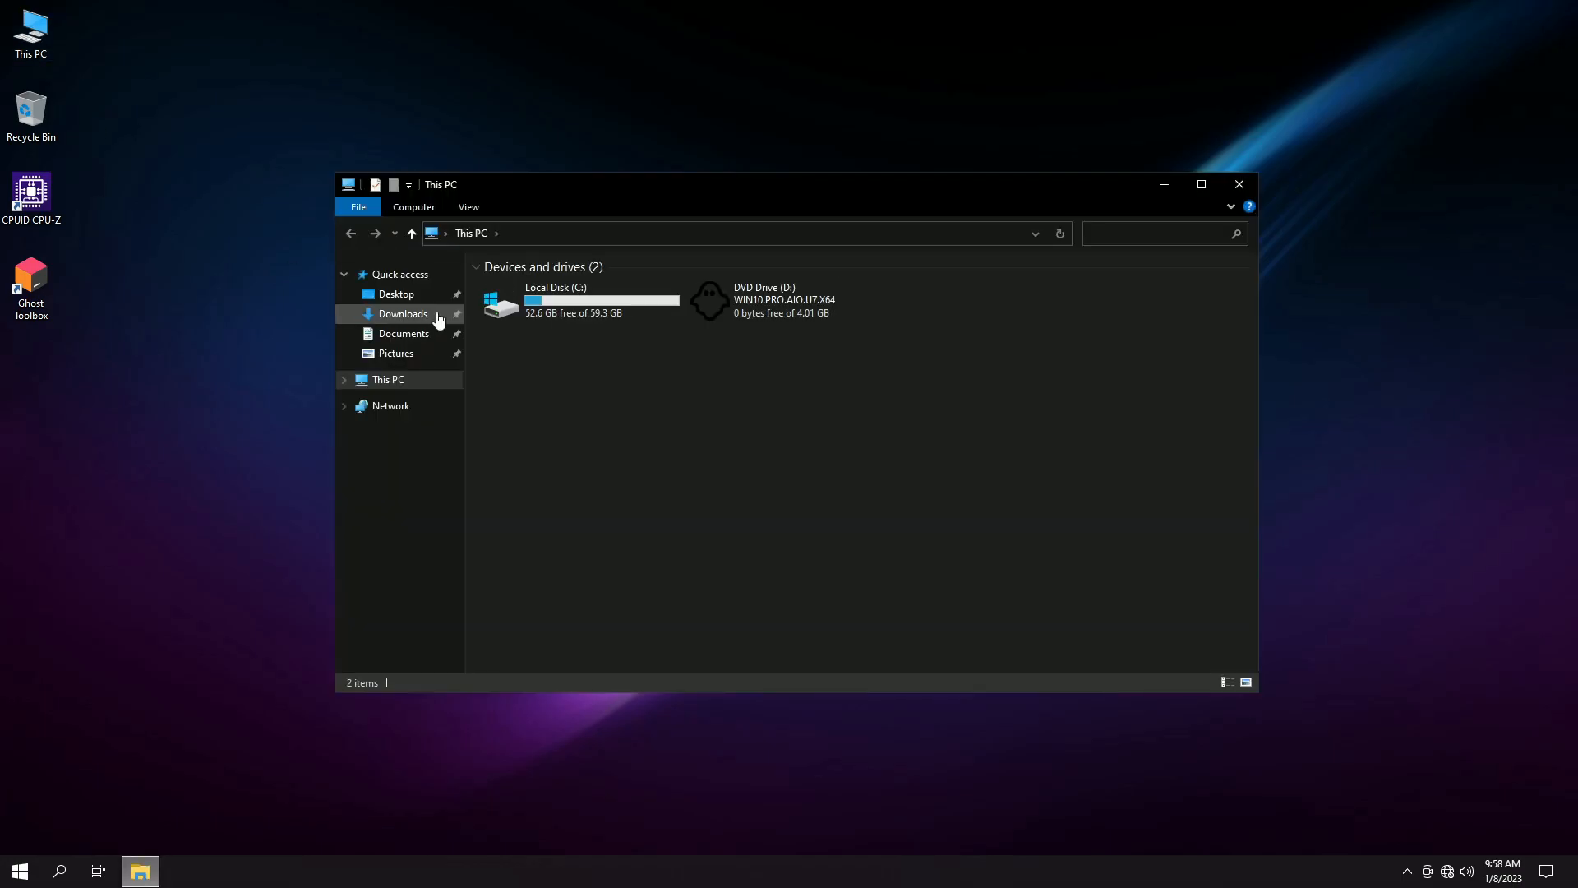
right_click(553, 300)
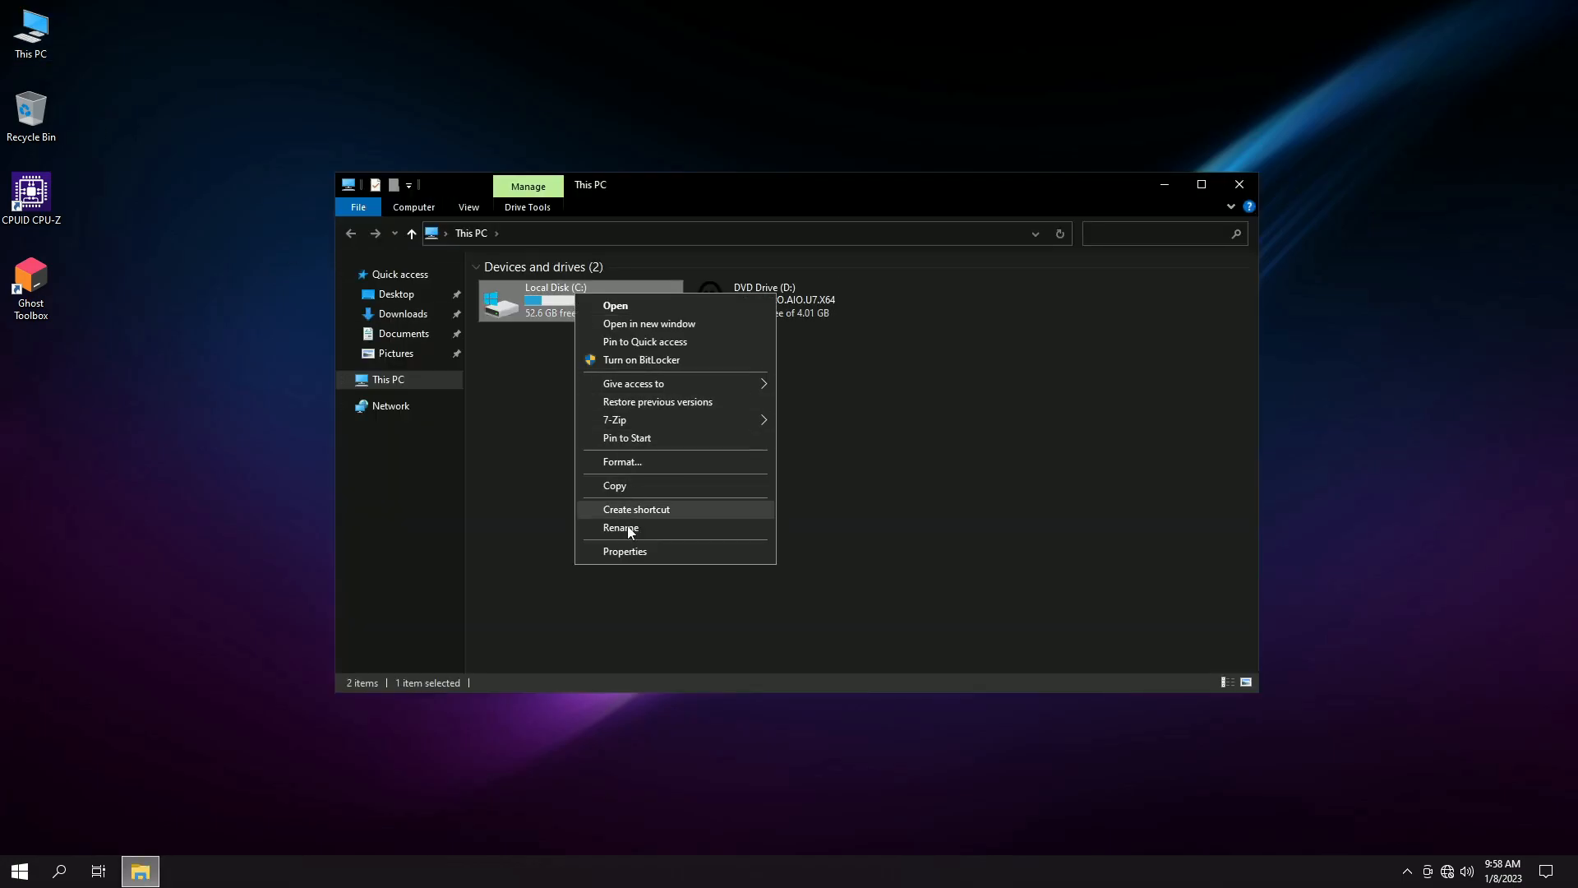
left_click(623, 551)
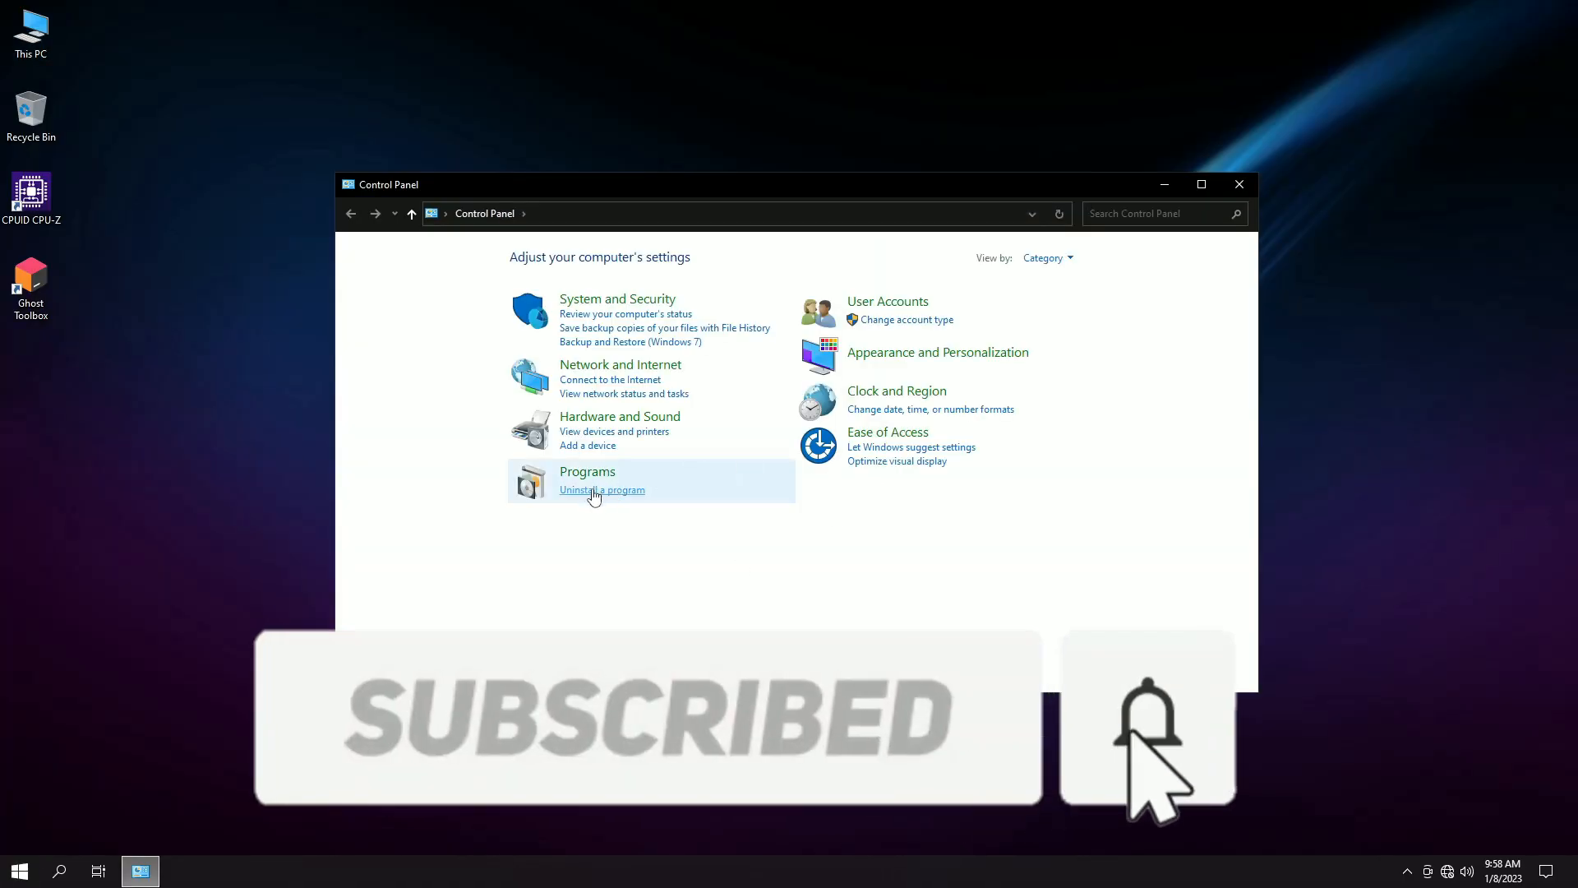
Inspect 7-Zip, CPU-Z, Visual C++, NetSpeedMonitor and StartIsBack++, then list the seven installed updates.
left_click(602, 489)
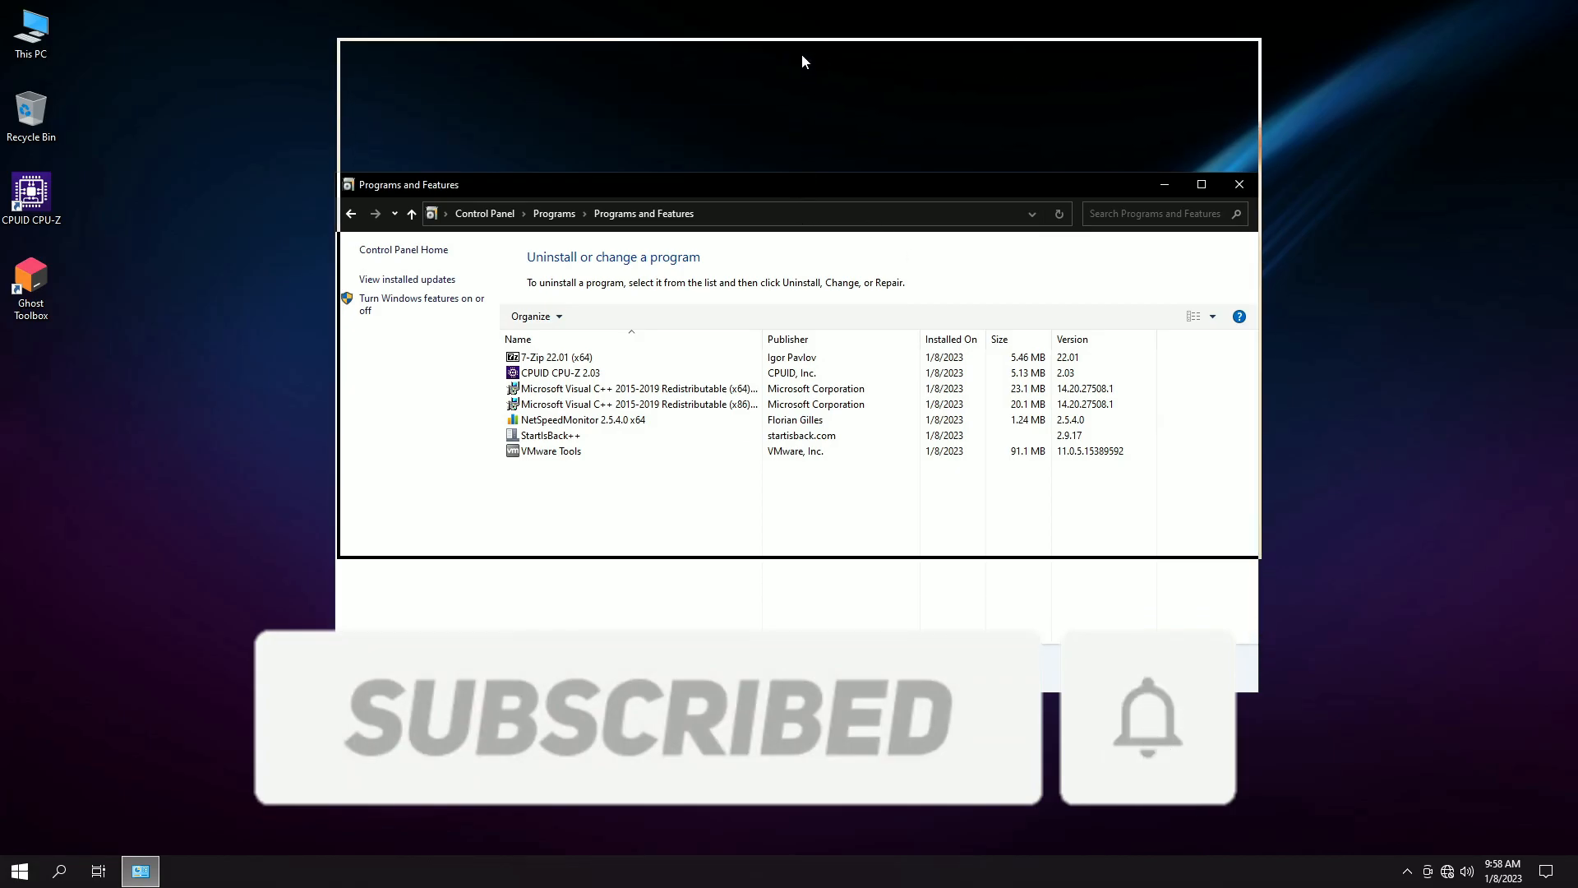
left_click(552, 223)
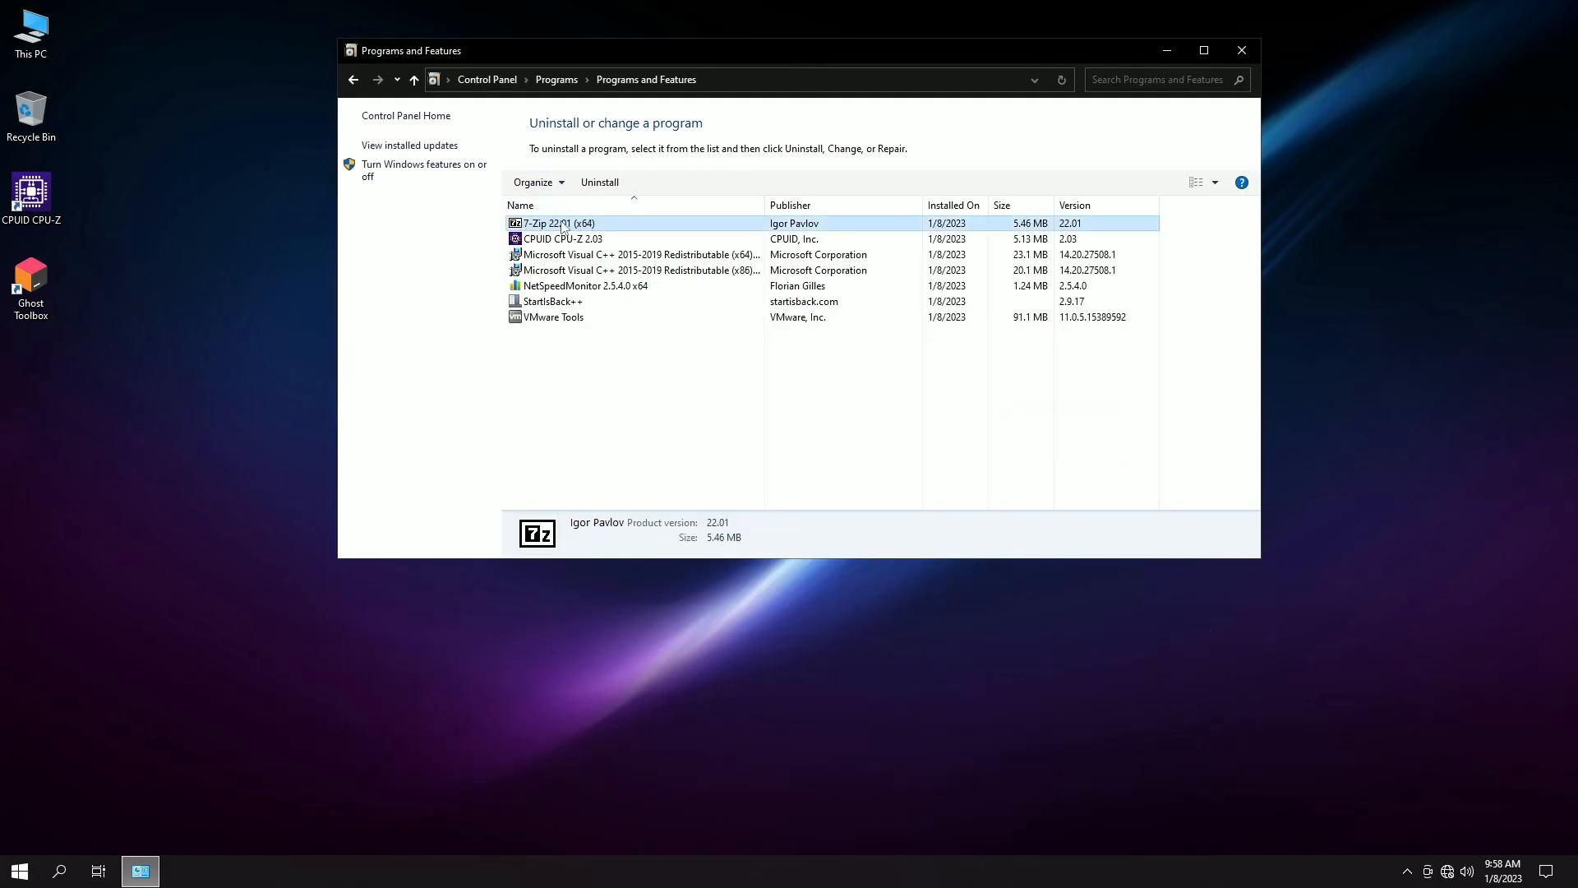
left_click(561, 239)
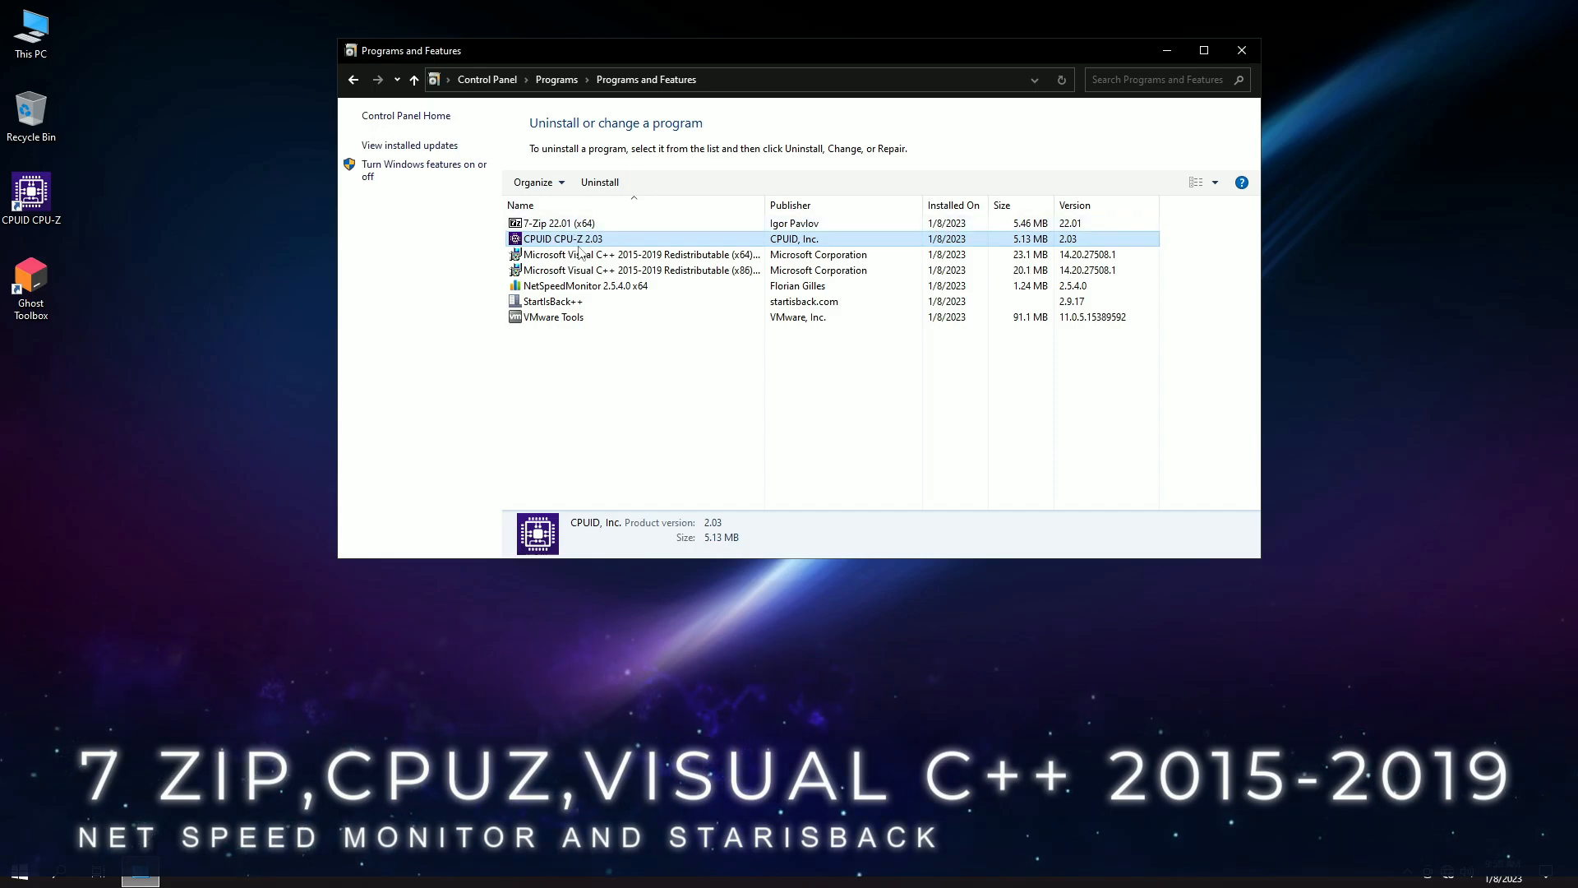
left_click(641, 254)
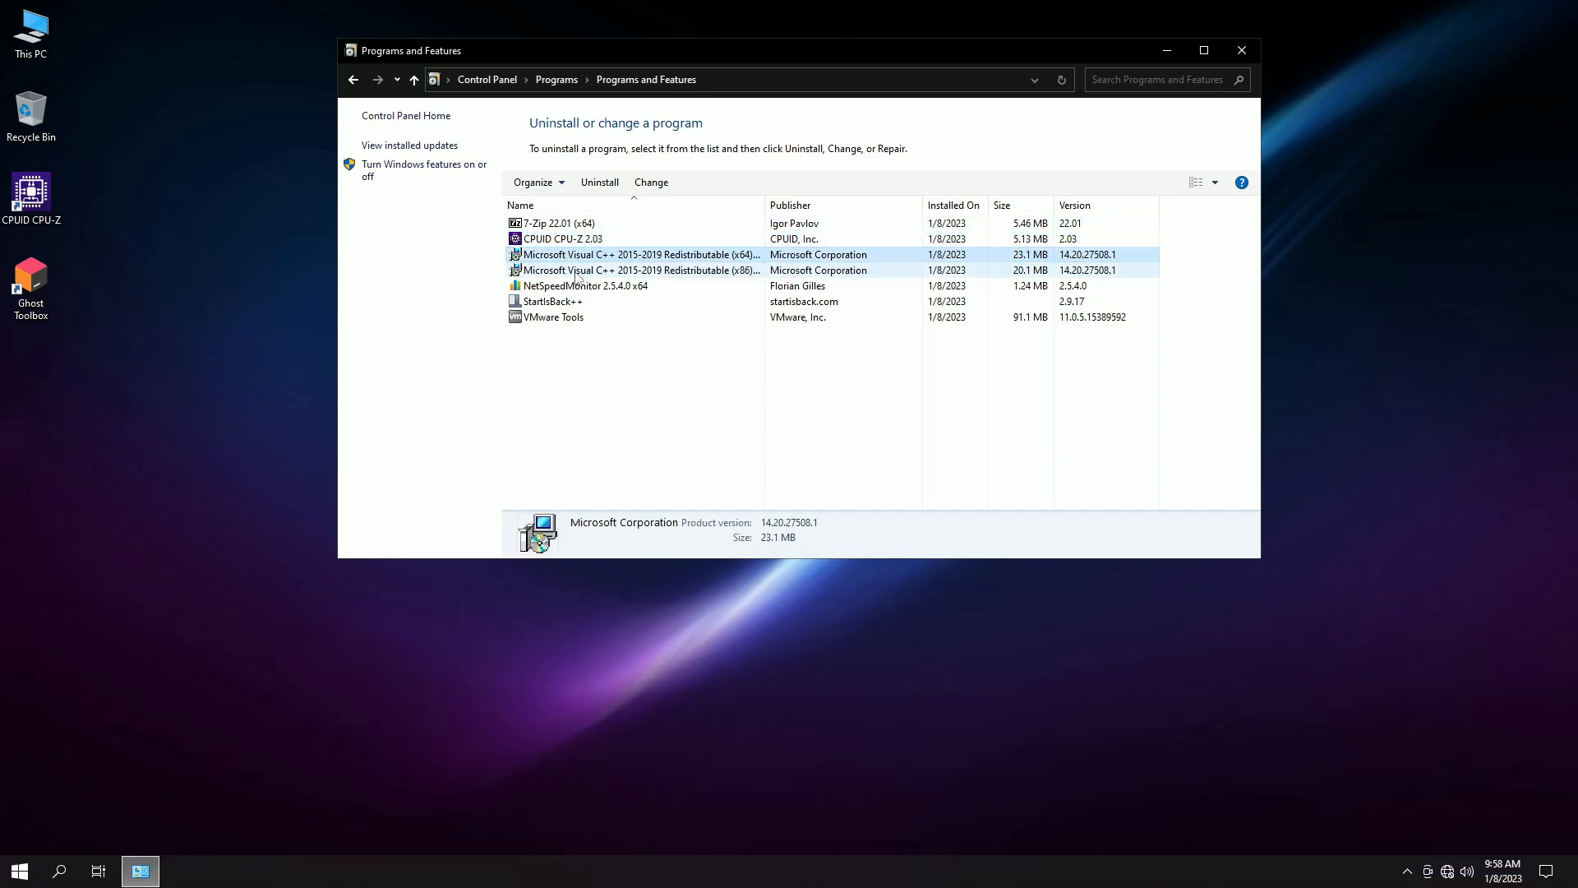
left_click(582, 286)
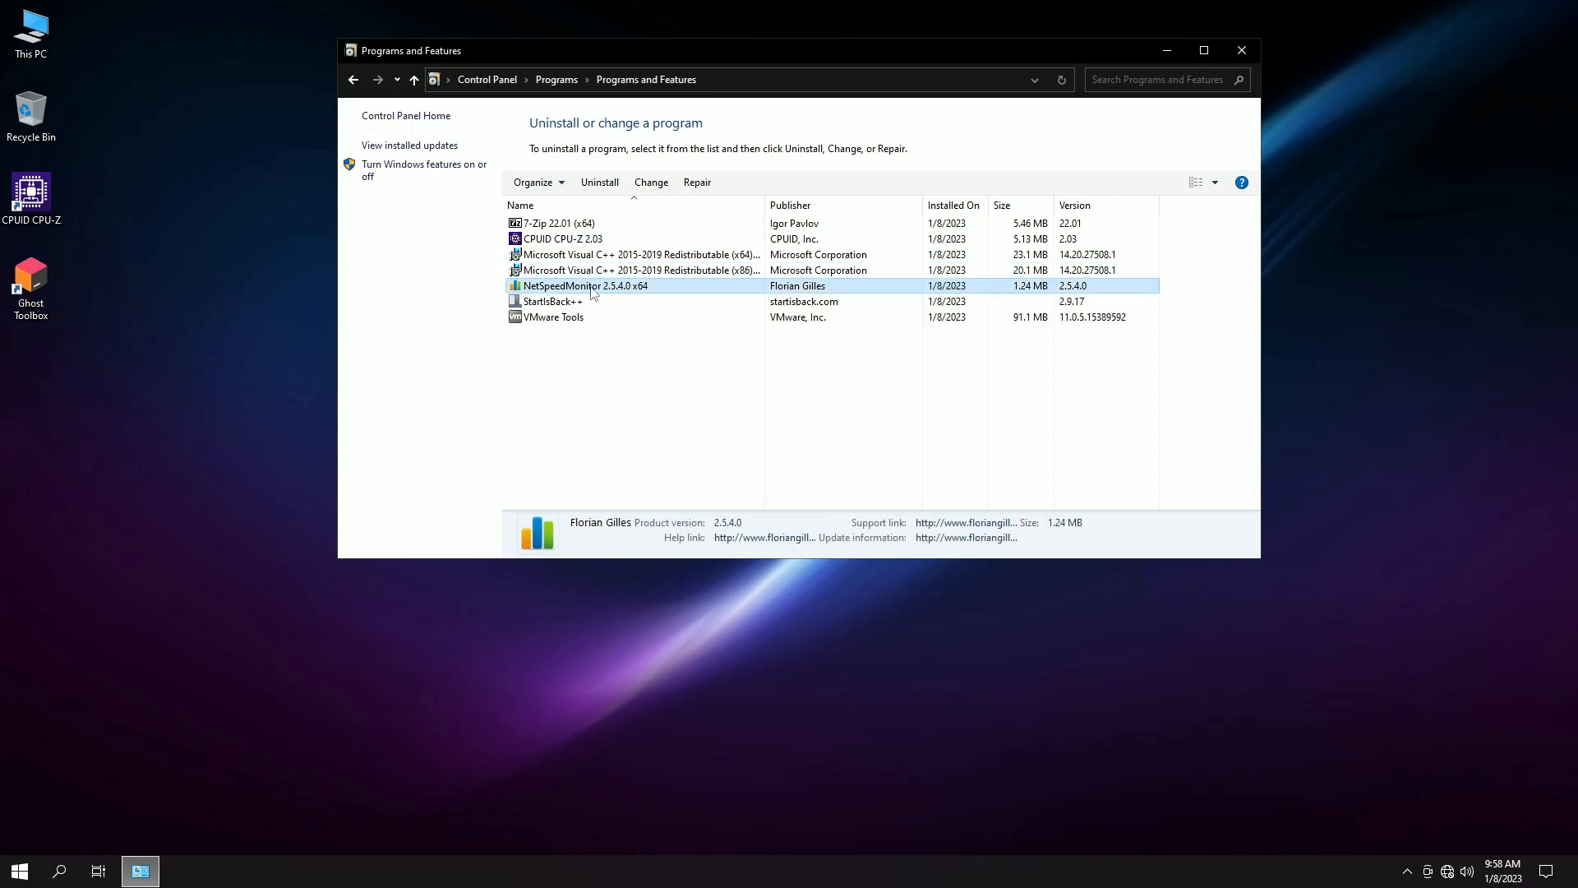
left_click(552, 301)
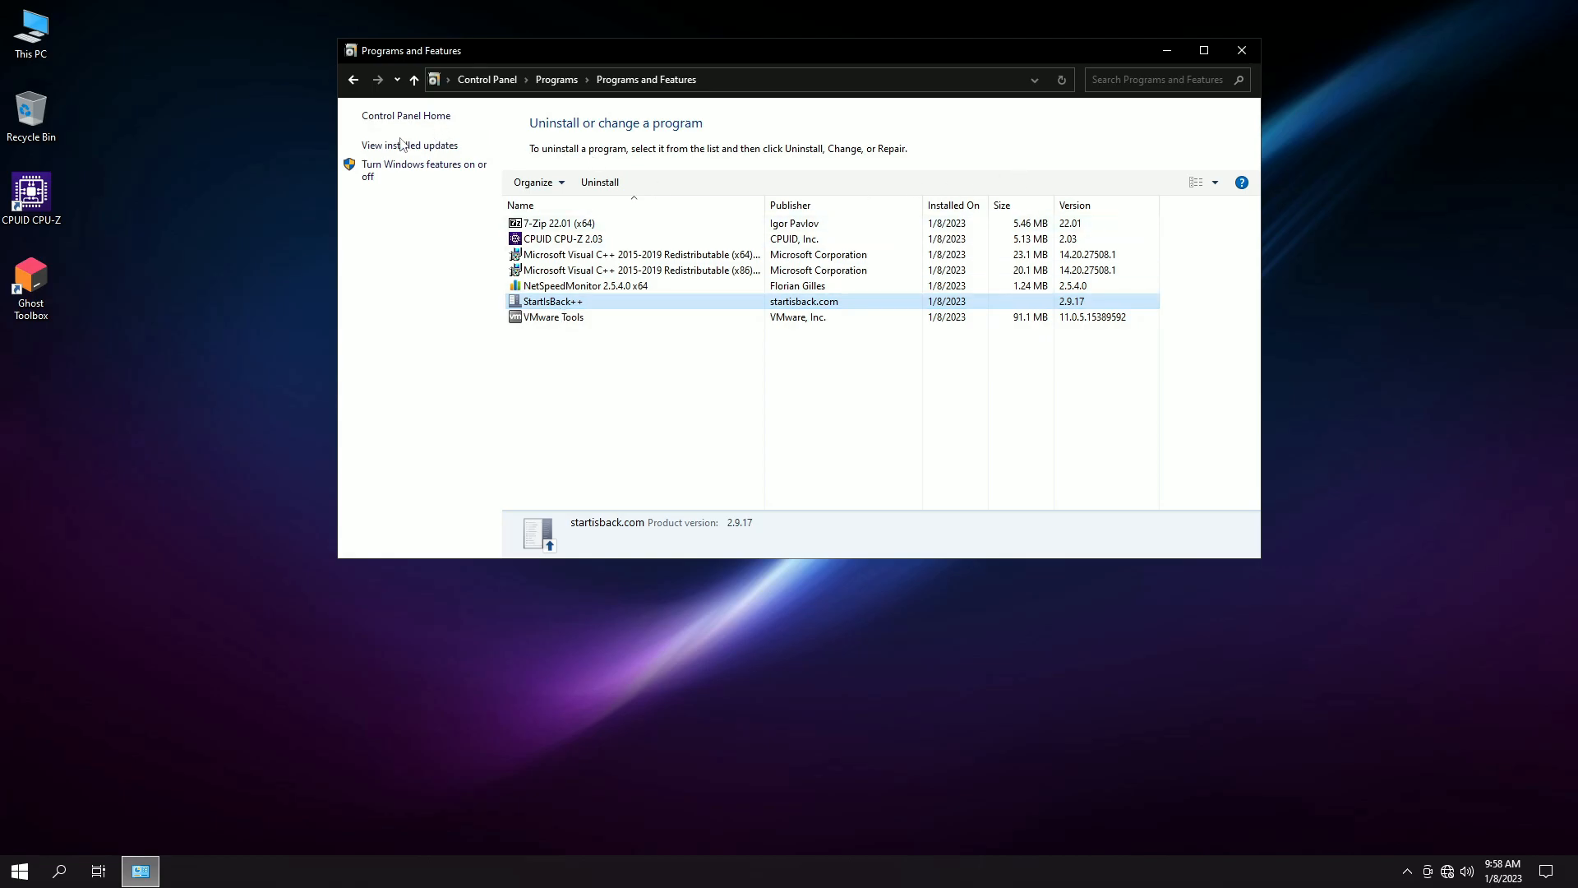
left_click(409, 144)
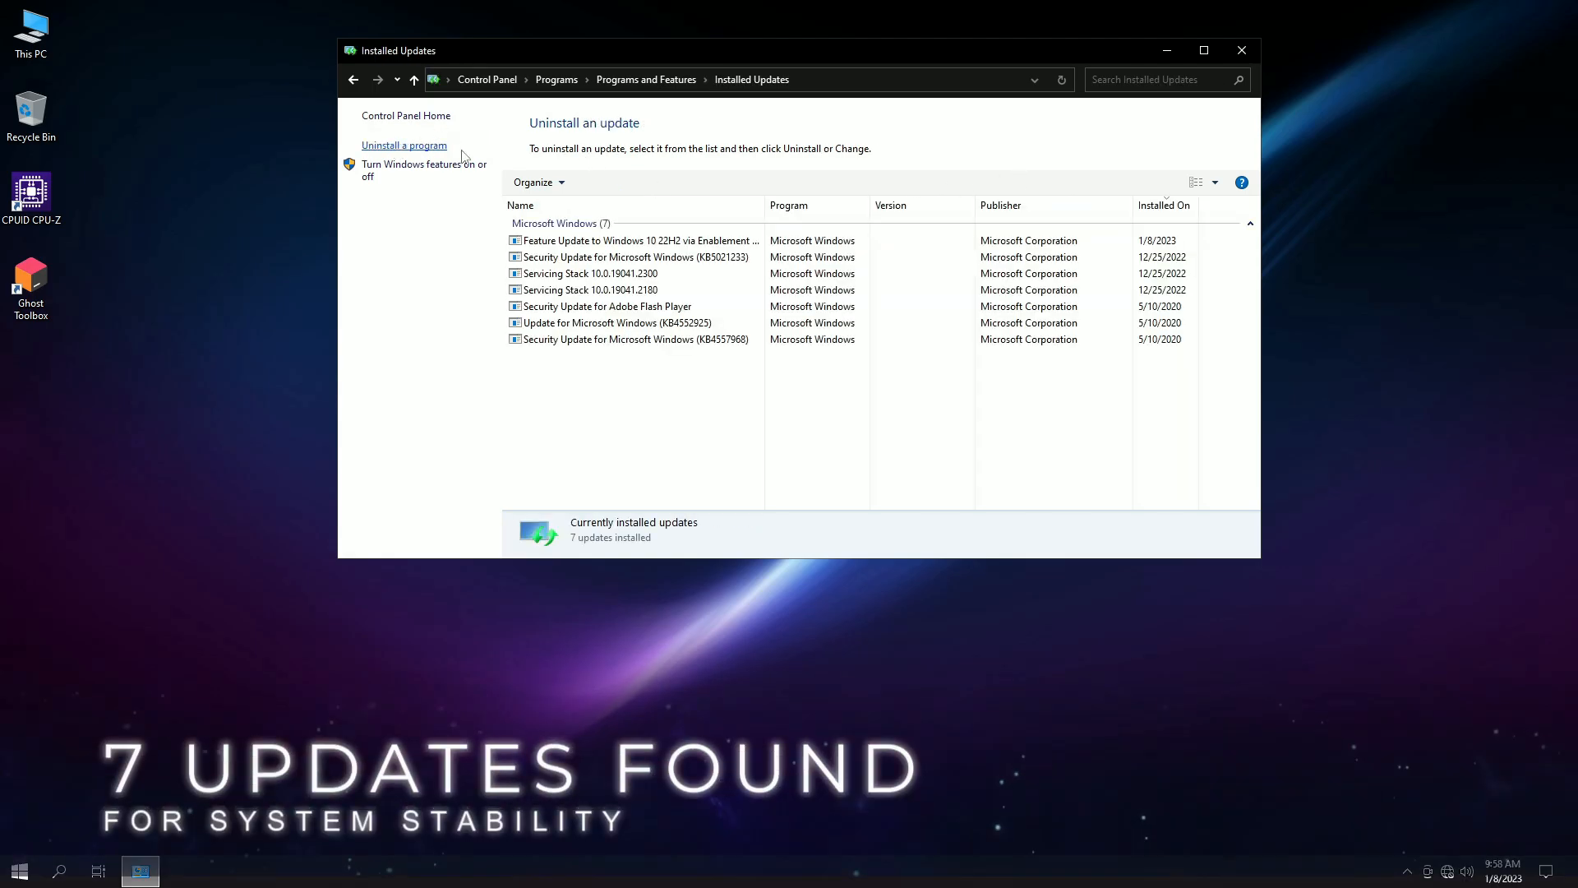
Launch the Windows Features dialog from the Installed Updates left pane.
left_click(592, 272)
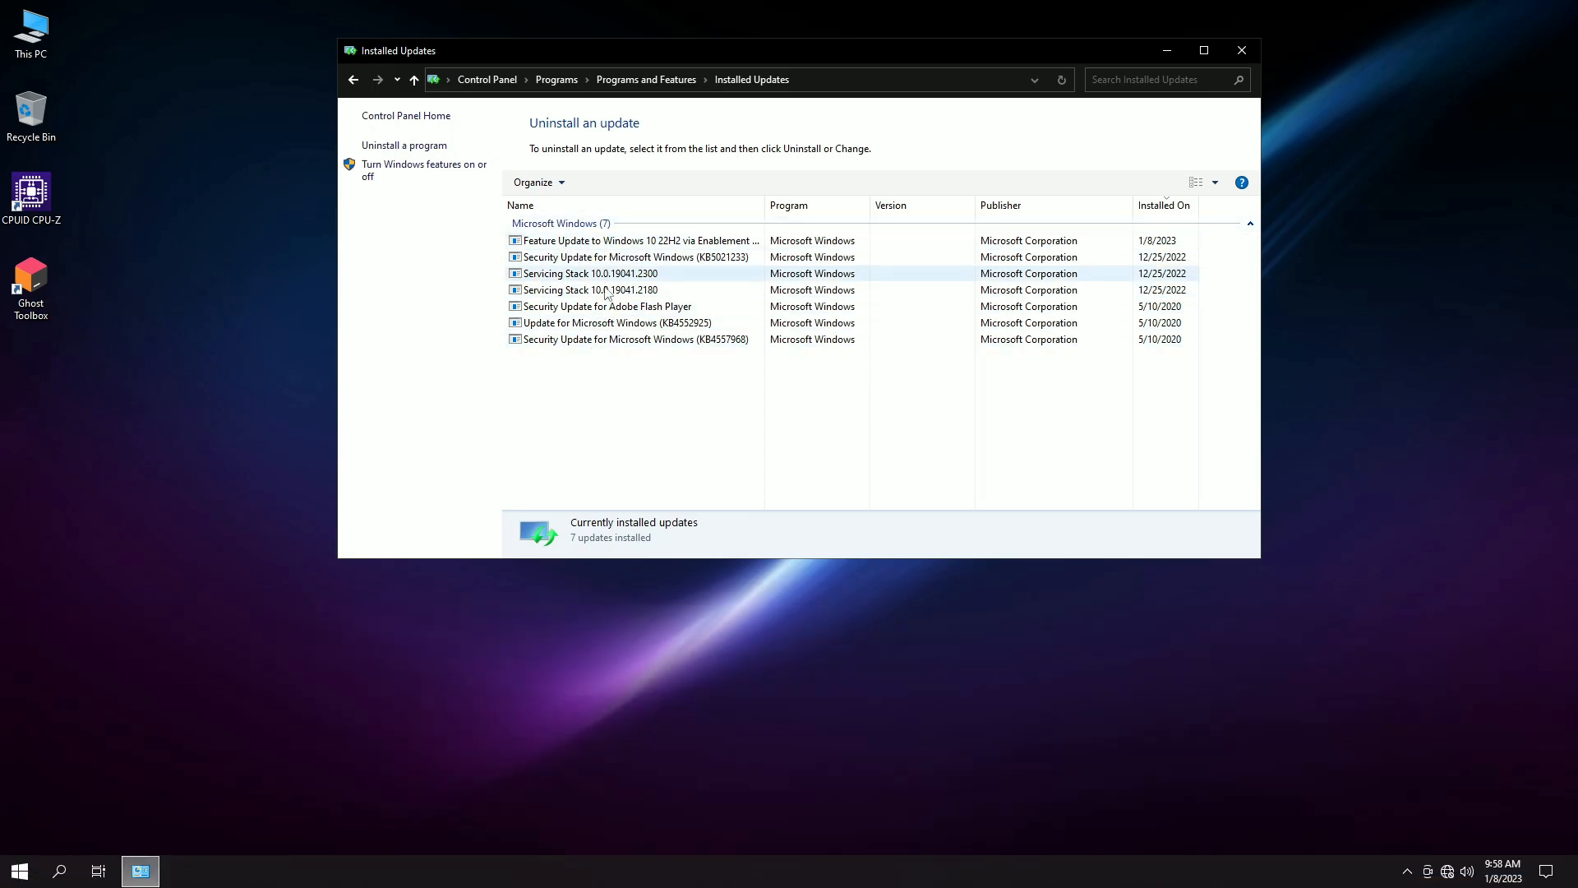
left_click(641, 240)
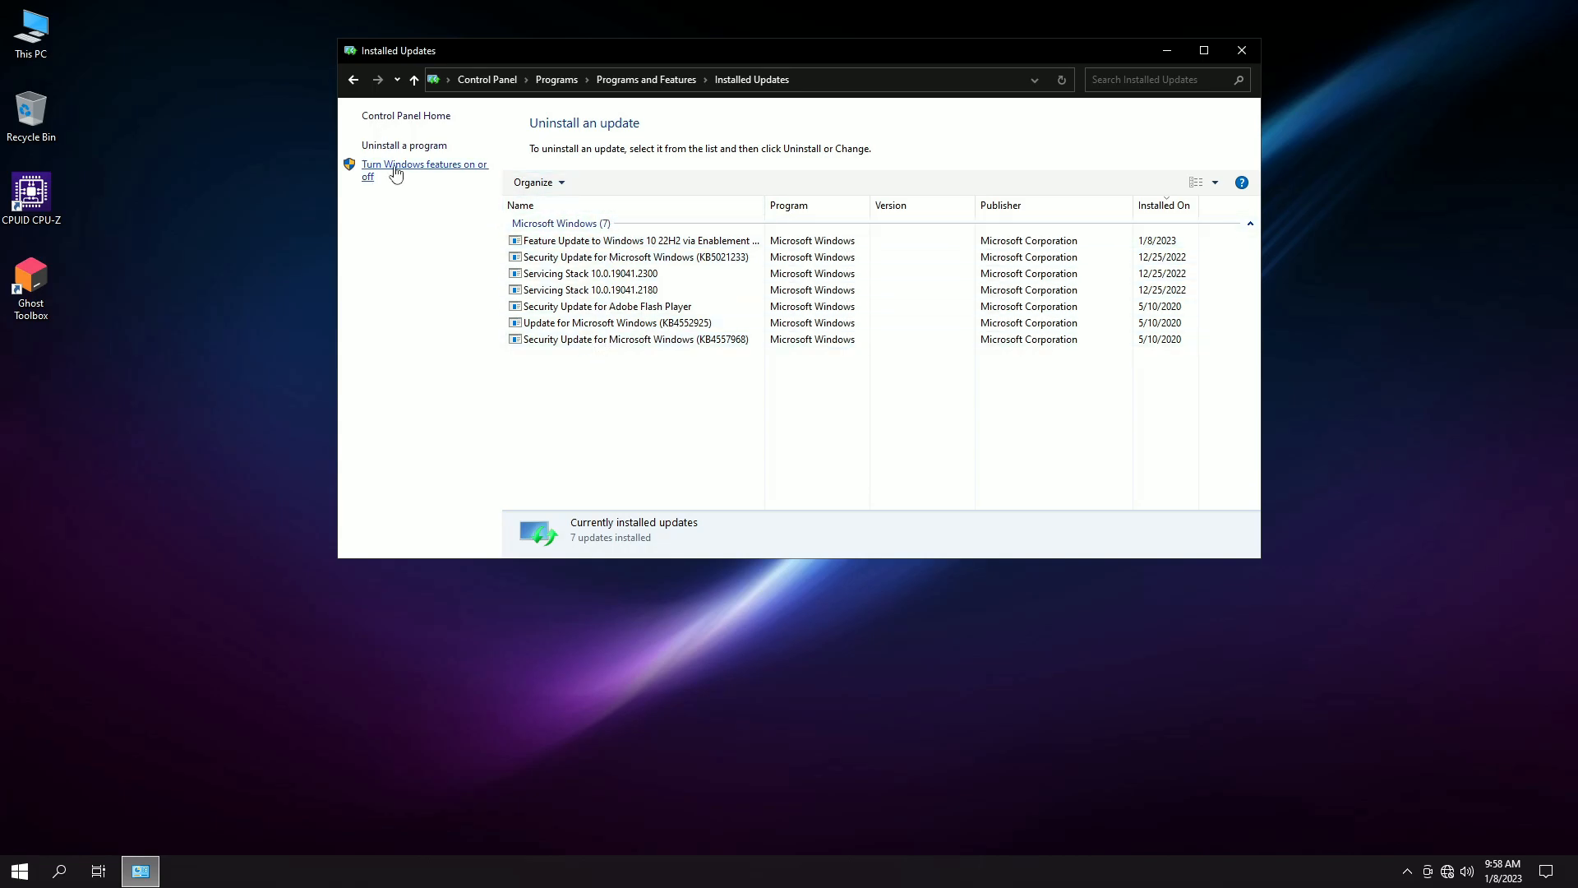
left_click(422, 169)
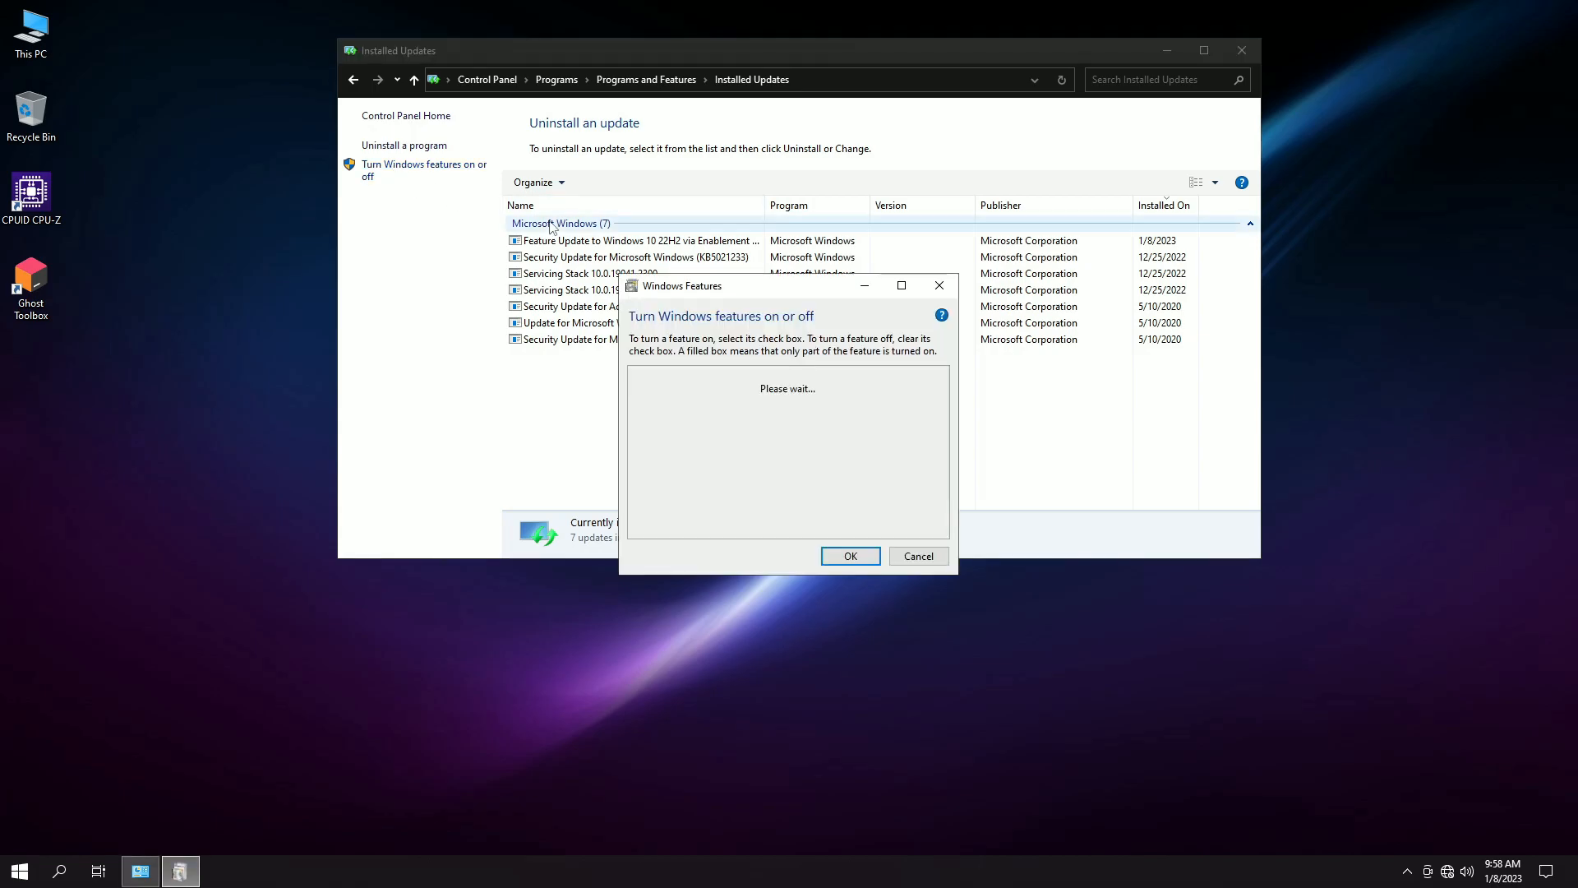